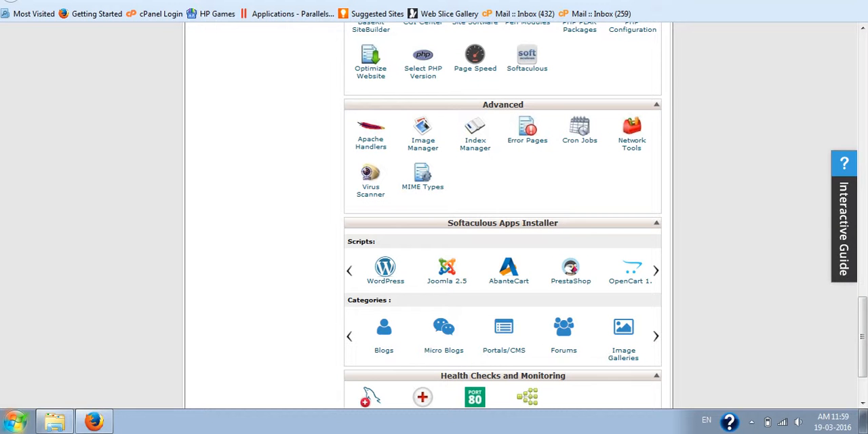
pyautogui.moveTo(44, 280)
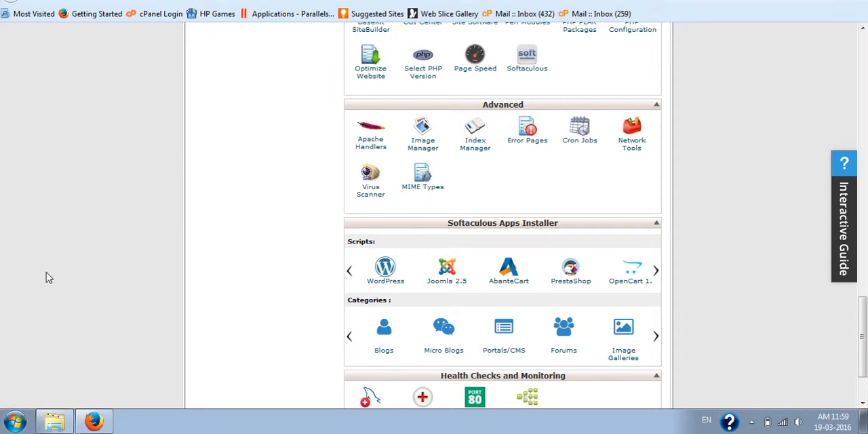
pyautogui.moveTo(738, 220)
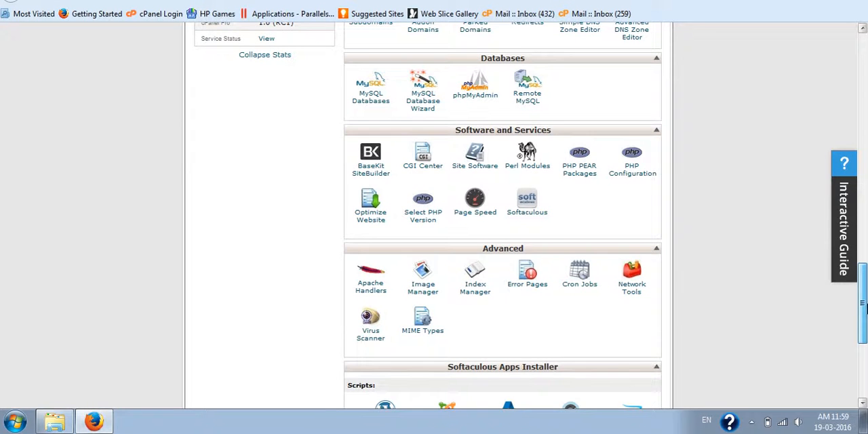
# - Launch the Softaculous Apps Installer from the cPanel home page
pyautogui.scroll(-3)
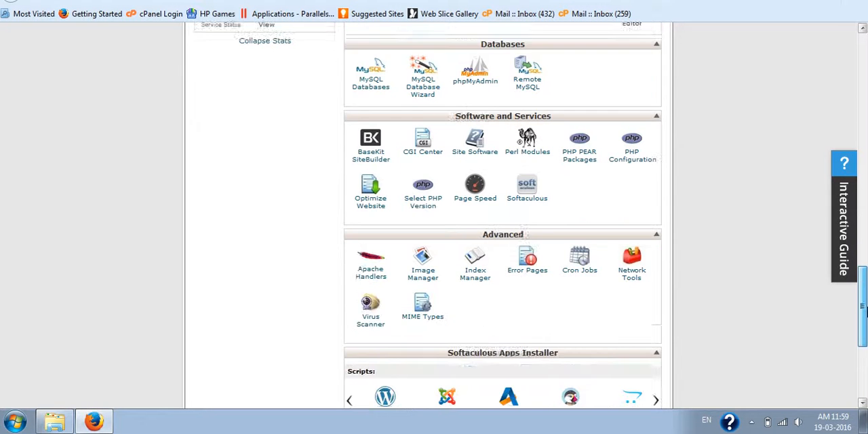
pyautogui.scroll(-3)
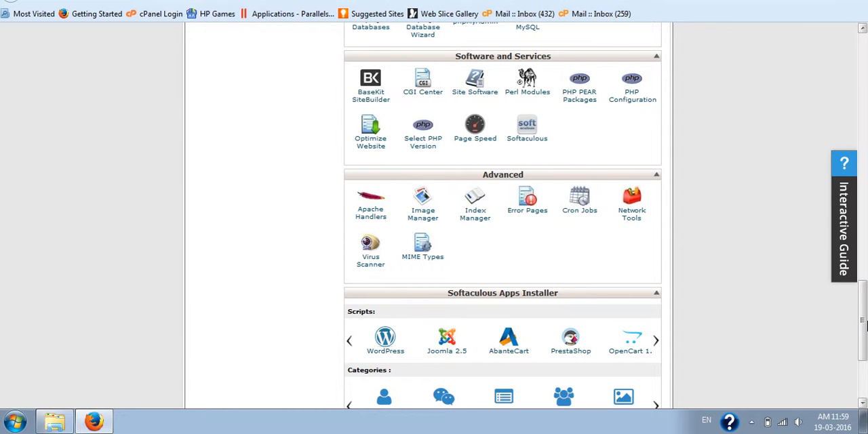
pyautogui.moveTo(388, 128)
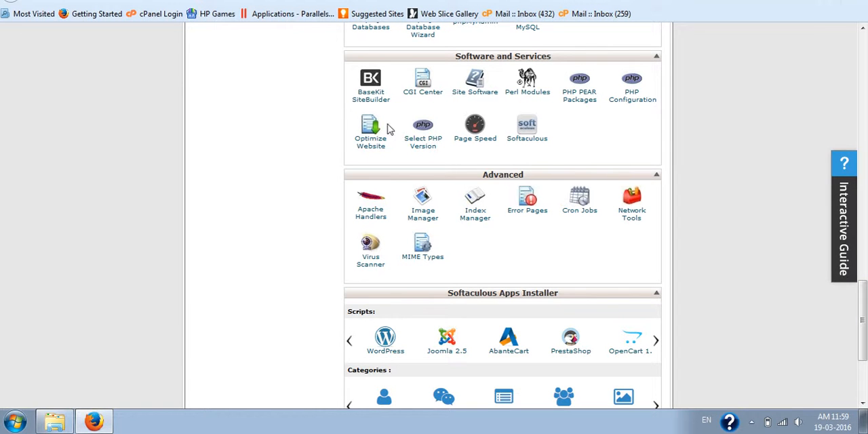
pyautogui.moveTo(616, 125)
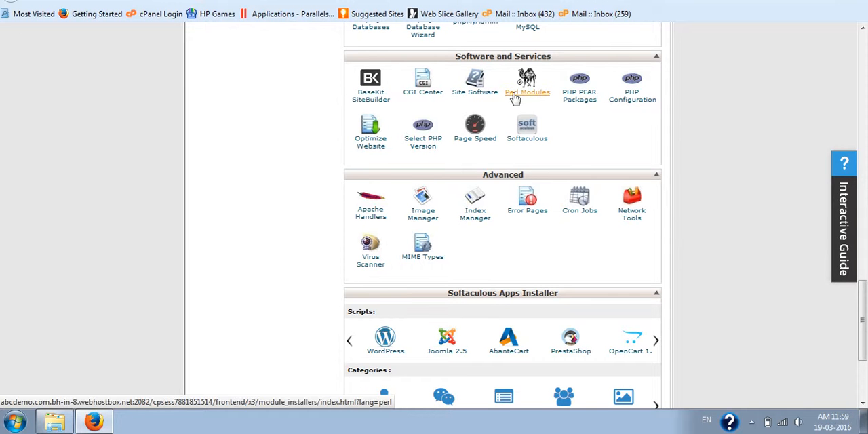
pyautogui.moveTo(497, 92)
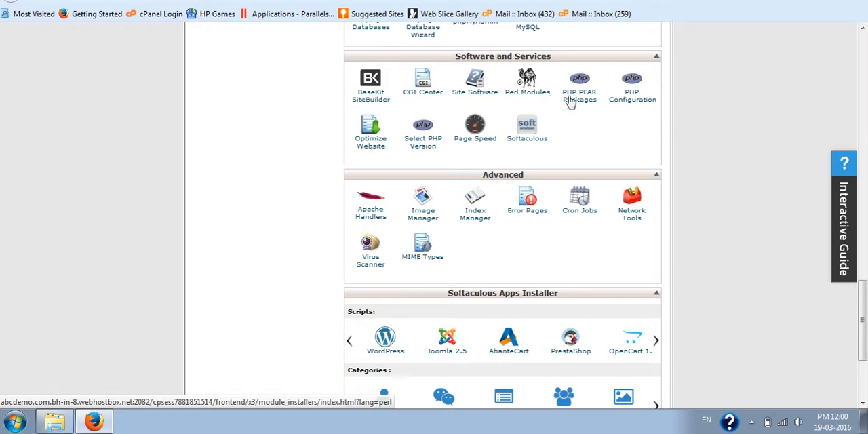
pyautogui.moveTo(635, 111)
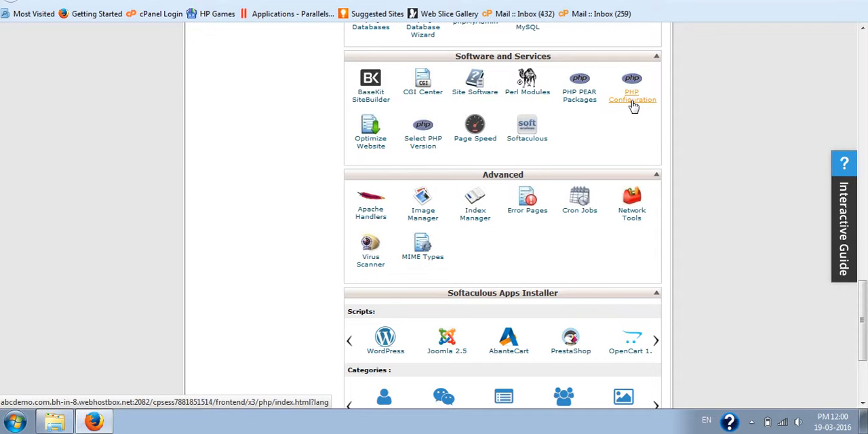
pyautogui.moveTo(632, 100)
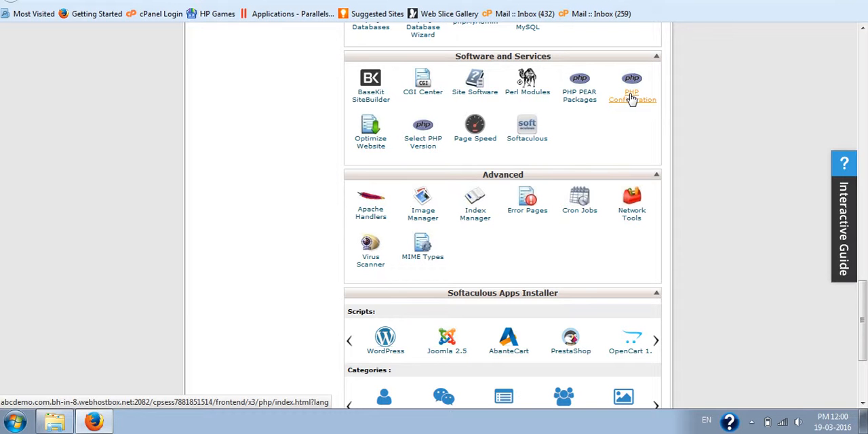
pyautogui.moveTo(716, 106)
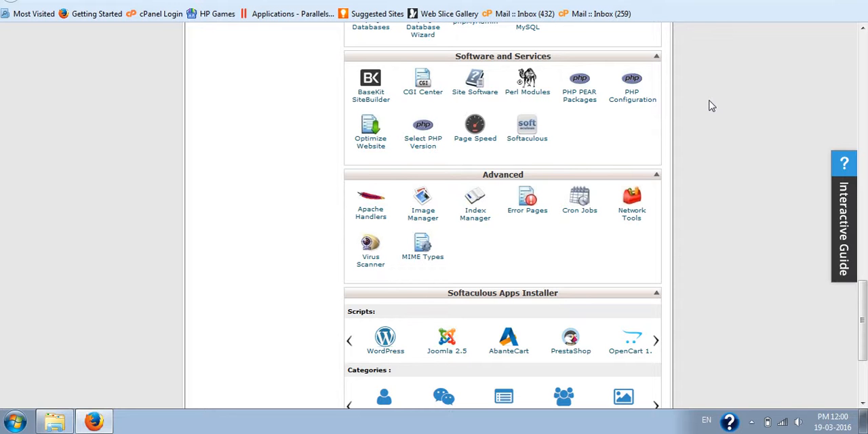
pyautogui.moveTo(678, 110)
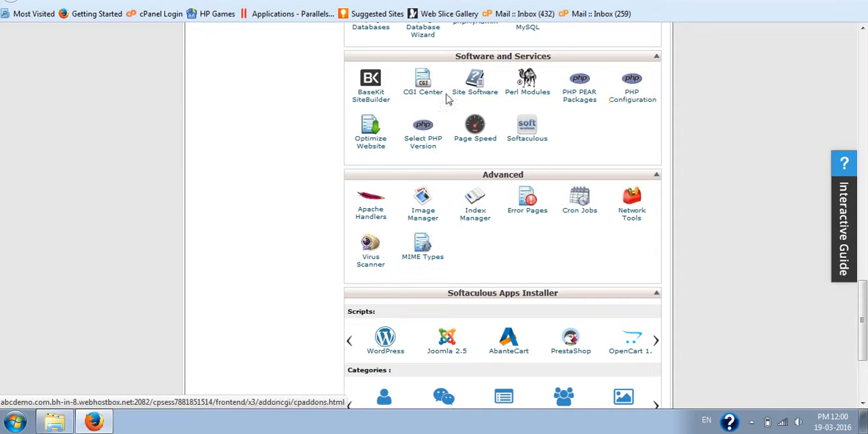
pyautogui.moveTo(361, 106)
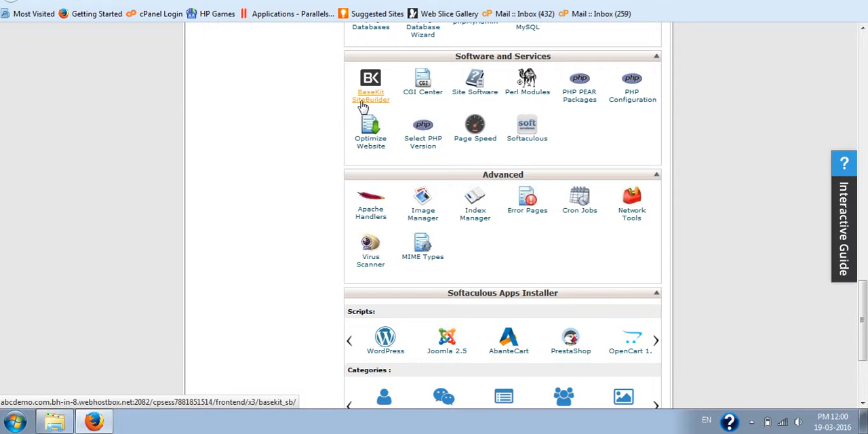
pyautogui.moveTo(698, 110)
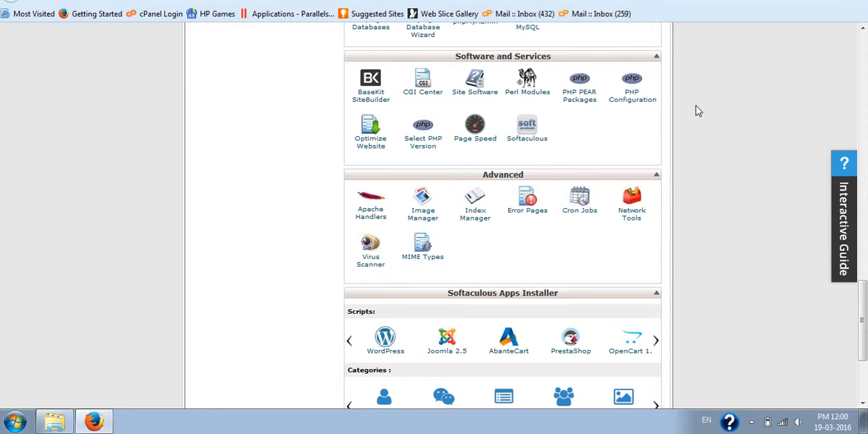
pyautogui.moveTo(705, 114)
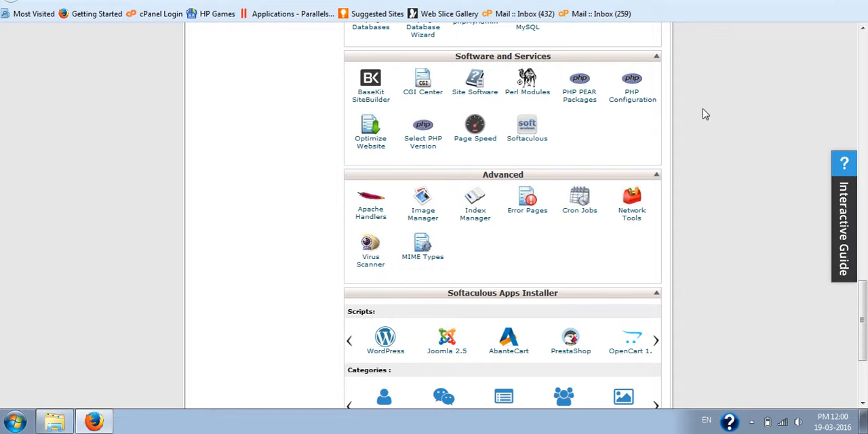
pyautogui.moveTo(684, 110)
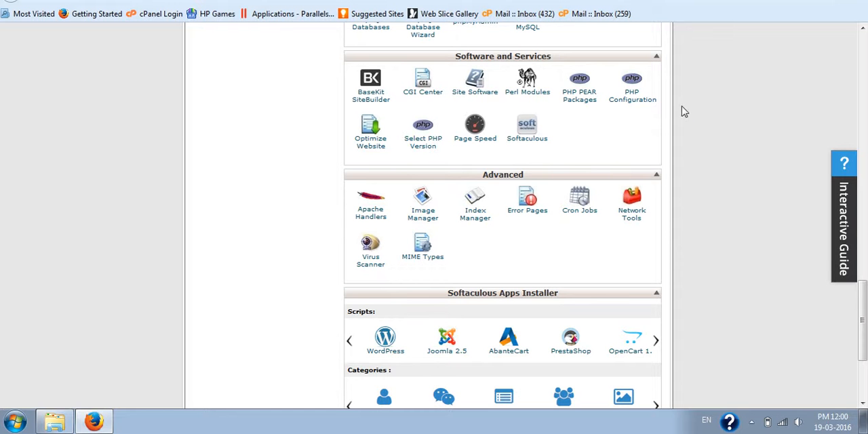
pyautogui.moveTo(703, 114)
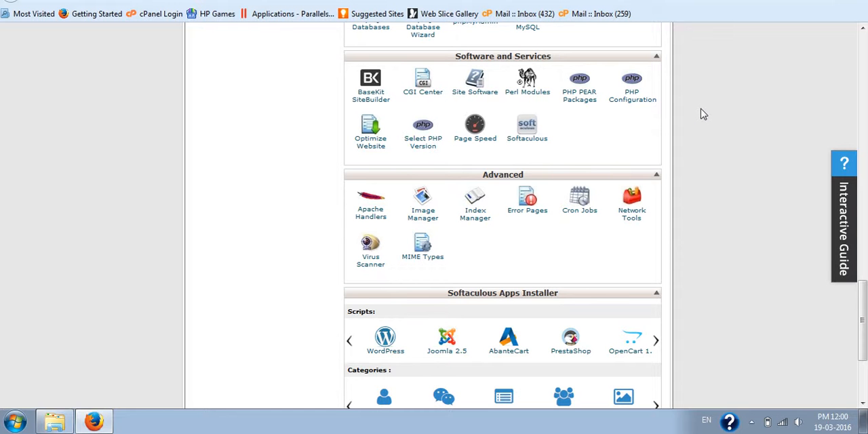
pyautogui.moveTo(526, 130)
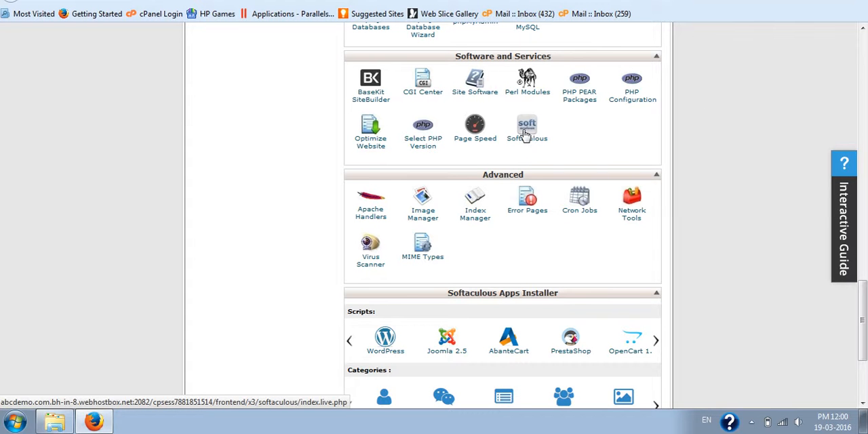
pyautogui.click(526, 125)
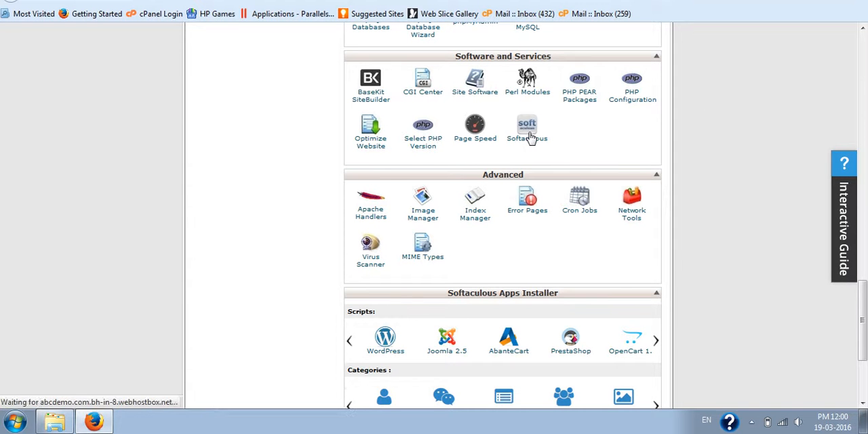
pyautogui.click(526, 125)
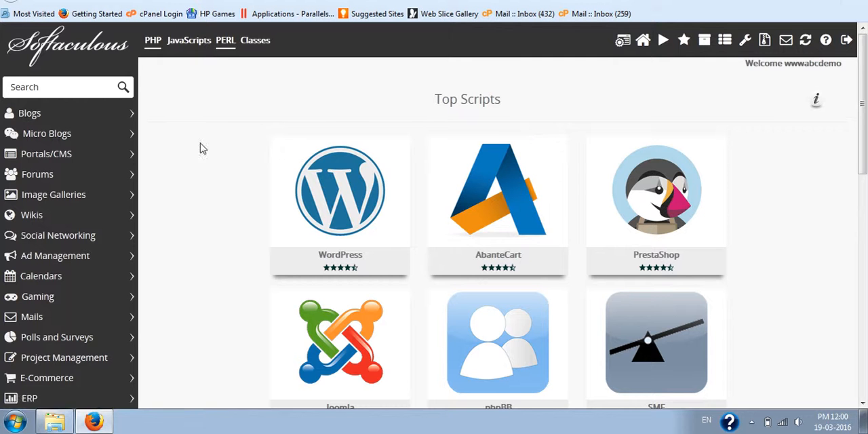
pyautogui.moveTo(224, 142)
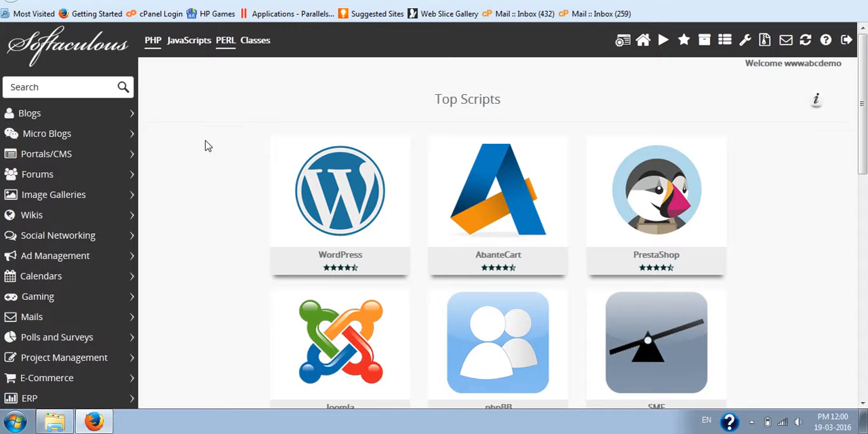
pyautogui.moveTo(179, 117)
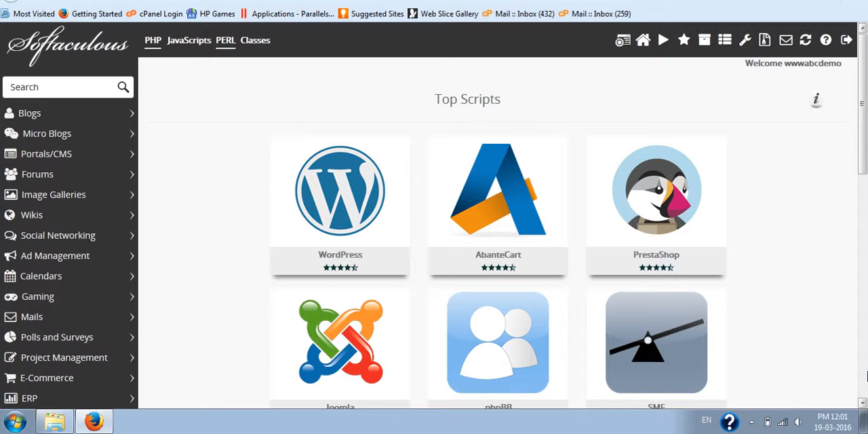
pyautogui.moveTo(220, 258)
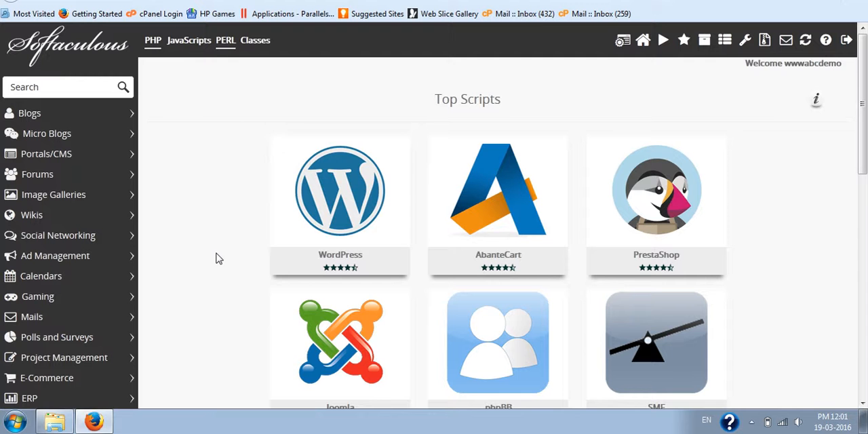
pyautogui.moveTo(233, 249)
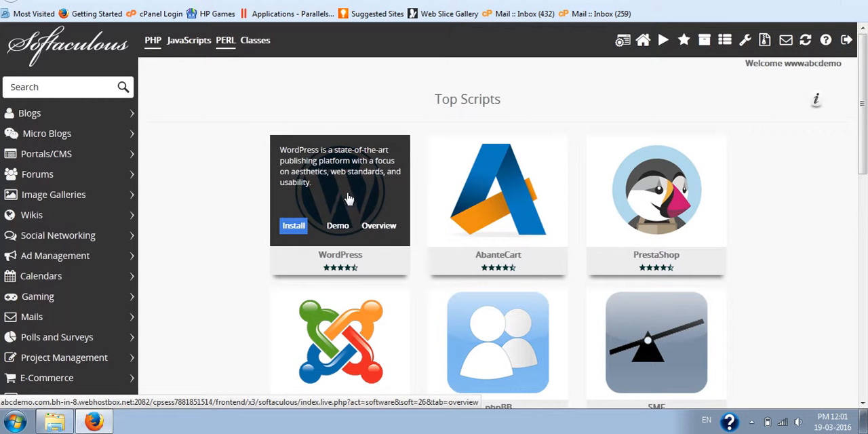
pyautogui.moveTo(347, 190)
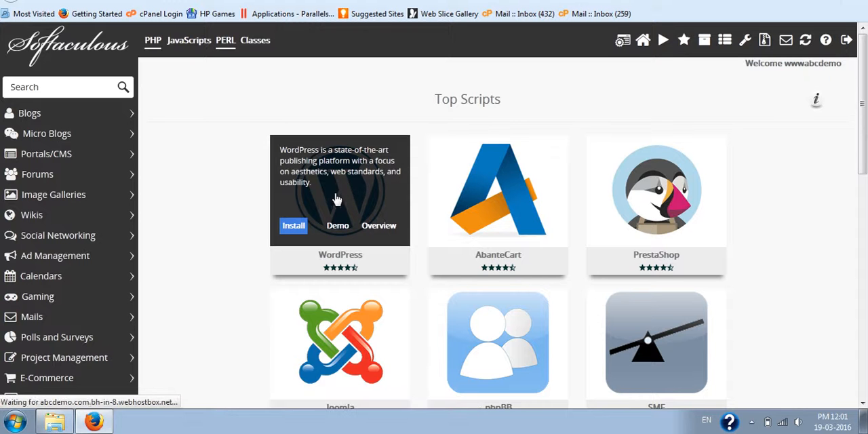
# - View the WordPress 4.4.2 overview under Blogs, down to Related Scripts and back
pyautogui.click(336, 196)
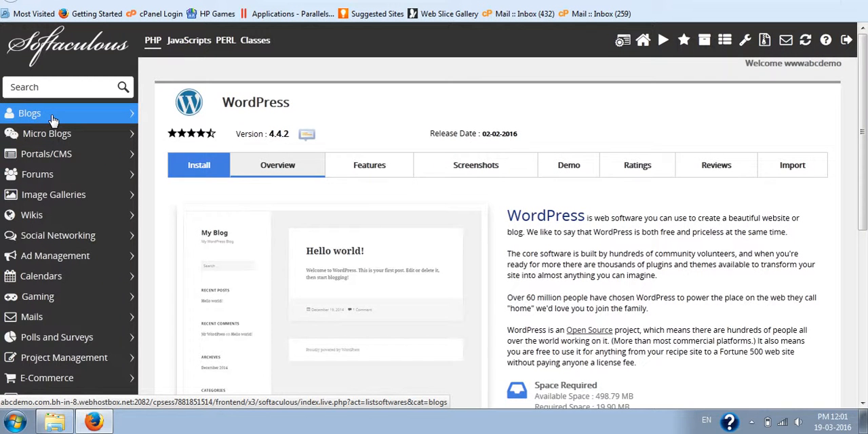
pyautogui.click(30, 114)
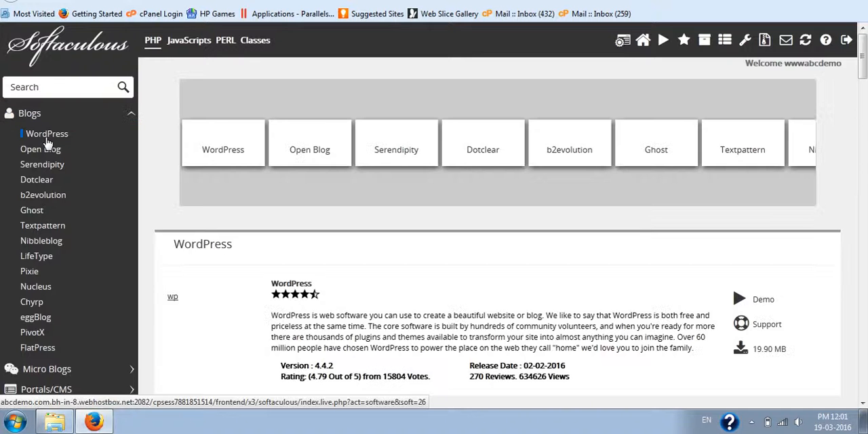
pyautogui.moveTo(46, 133)
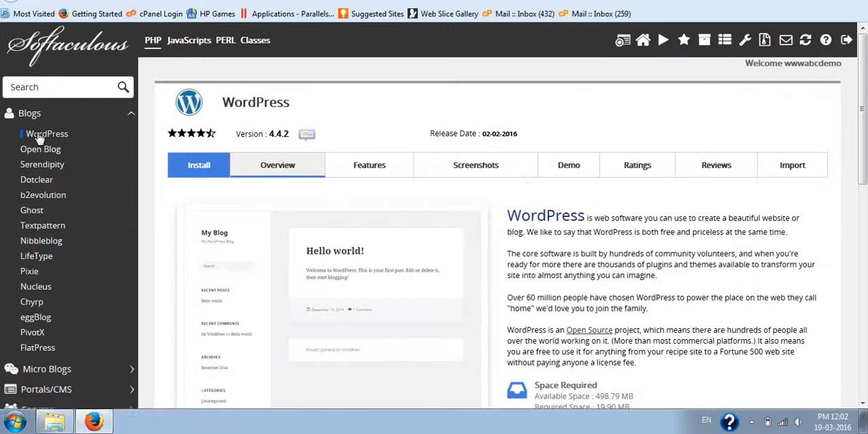
pyautogui.moveTo(594, 182)
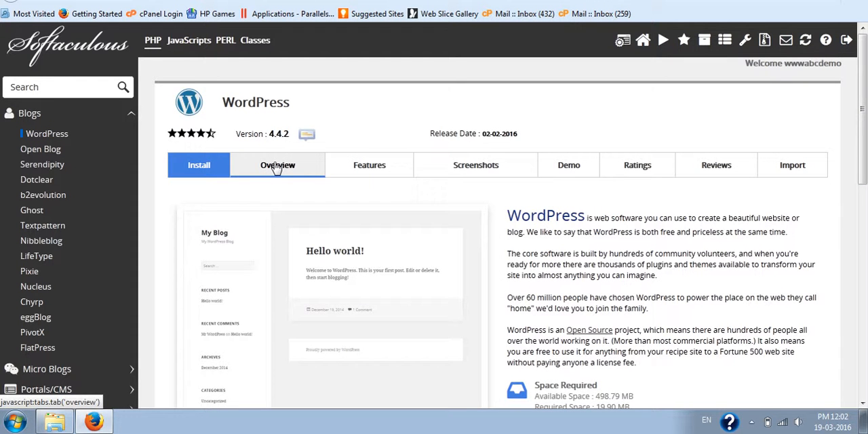
pyautogui.moveTo(277, 168)
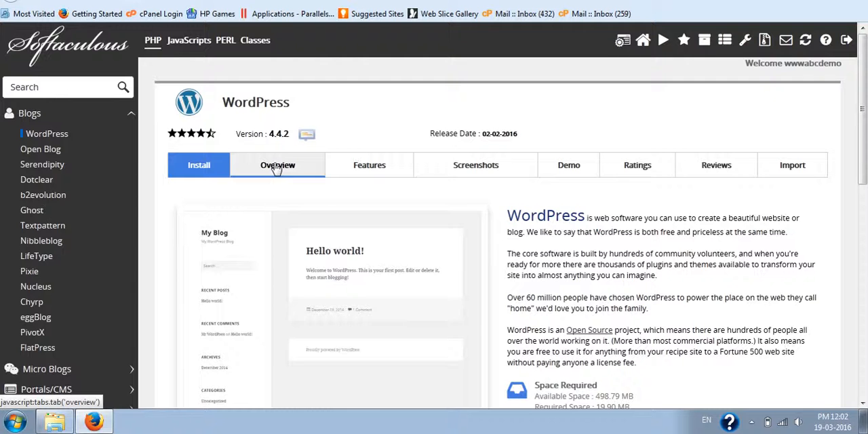
pyautogui.scroll(-3)
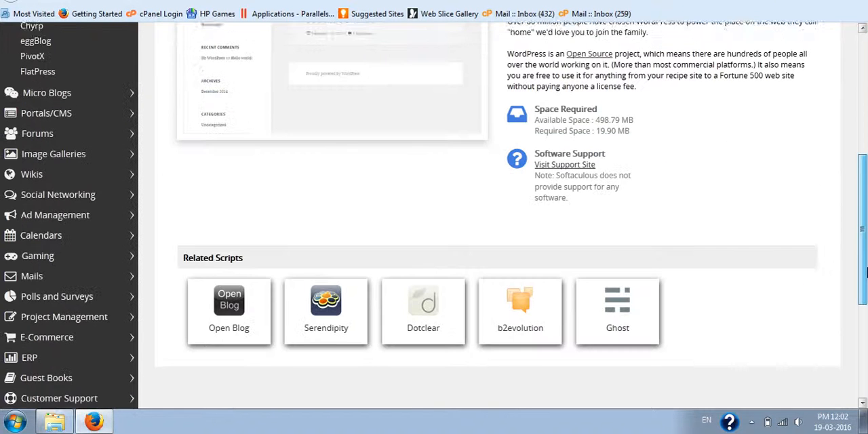
pyautogui.scroll(-3)
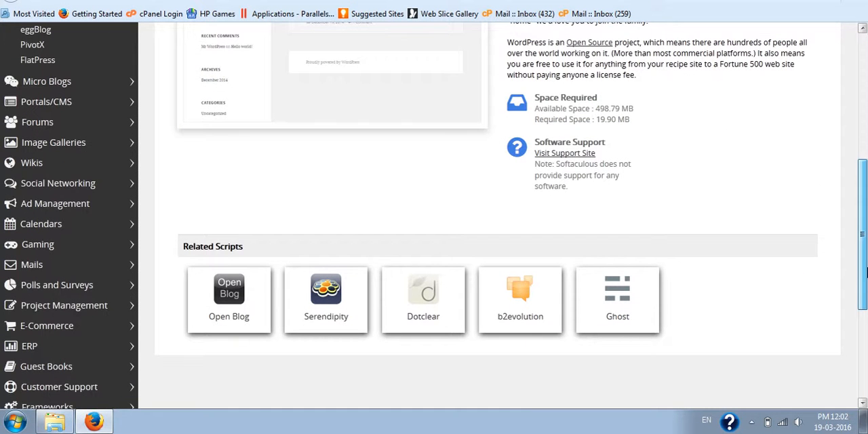
pyautogui.scroll(3)
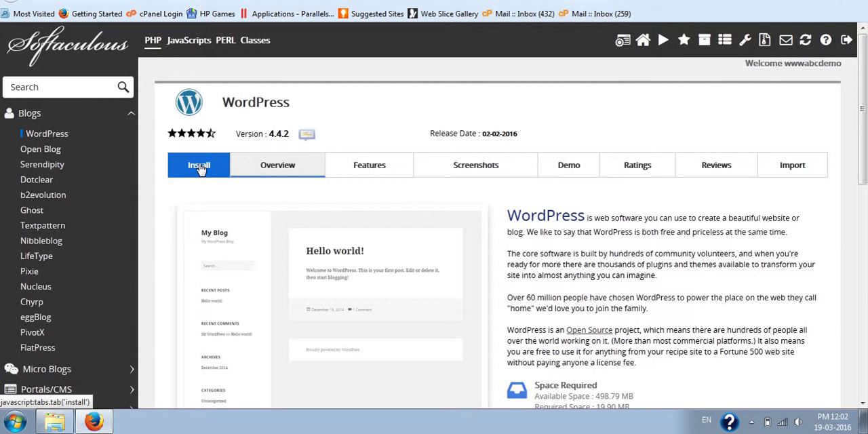
pyautogui.click(198, 166)
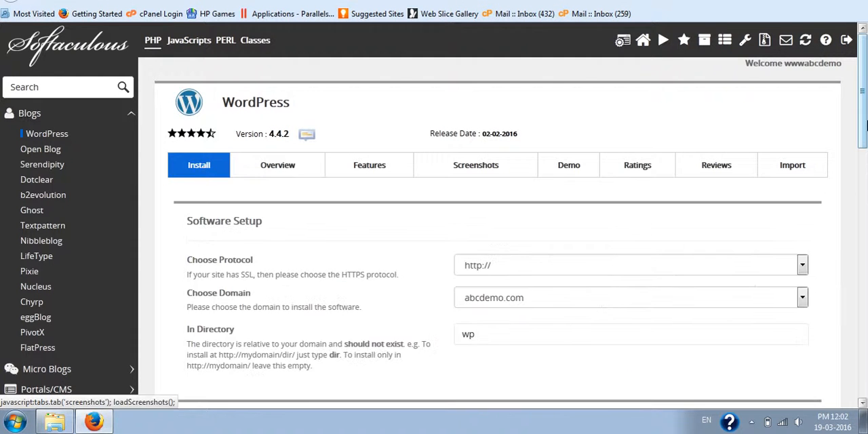
pyautogui.scroll(-3)
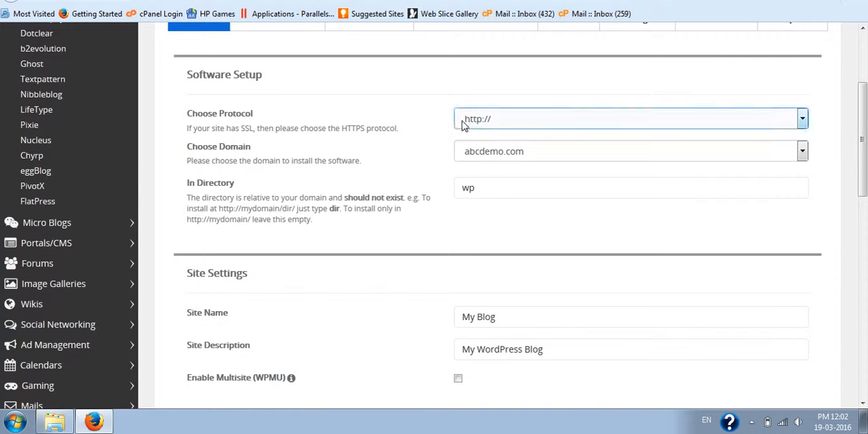
pyautogui.click(802, 116)
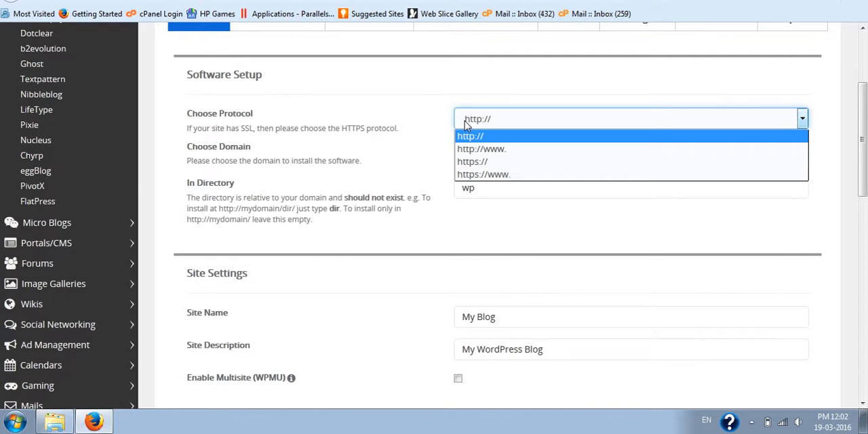
pyautogui.moveTo(470, 174)
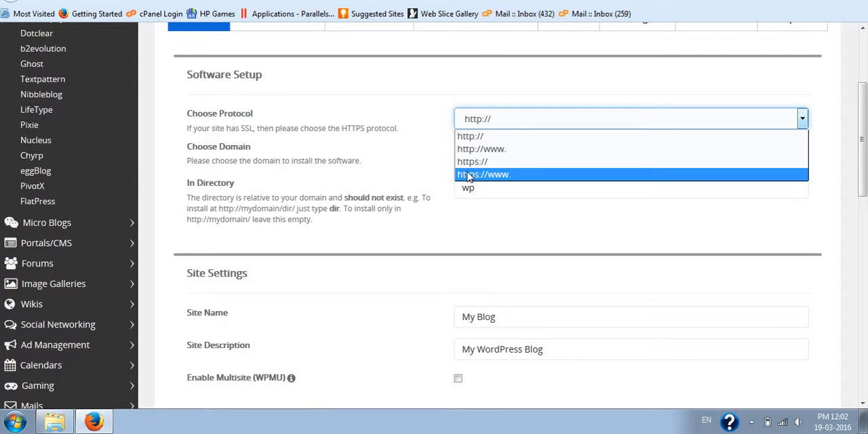
pyautogui.moveTo(461, 136)
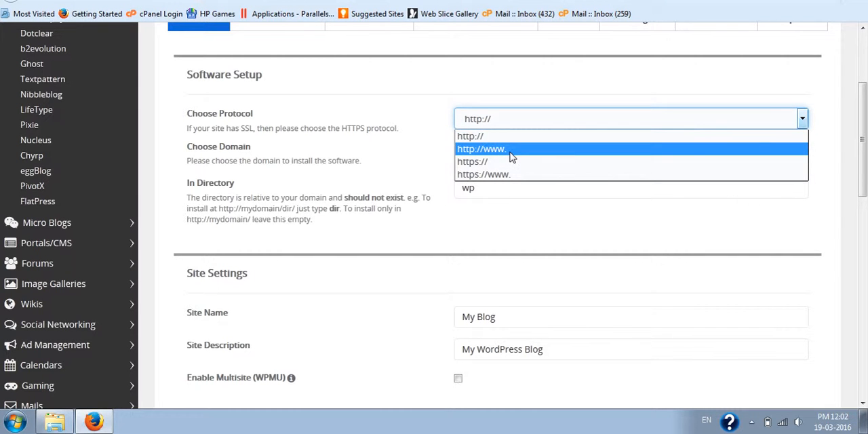
pyautogui.moveTo(496, 149)
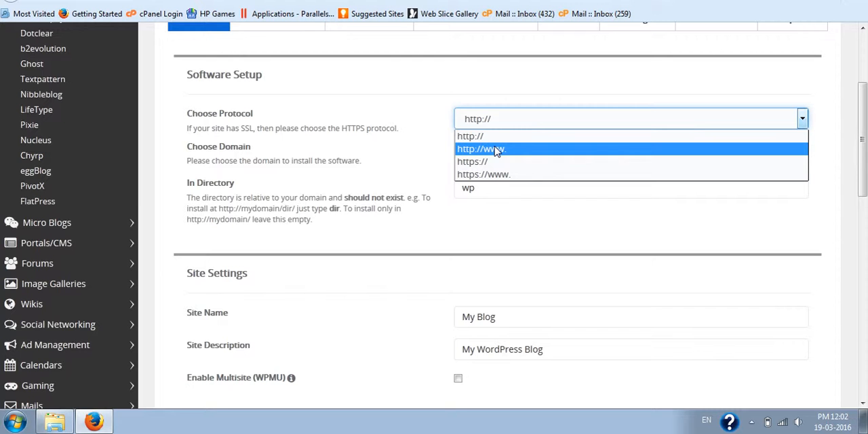
pyautogui.moveTo(351, 165)
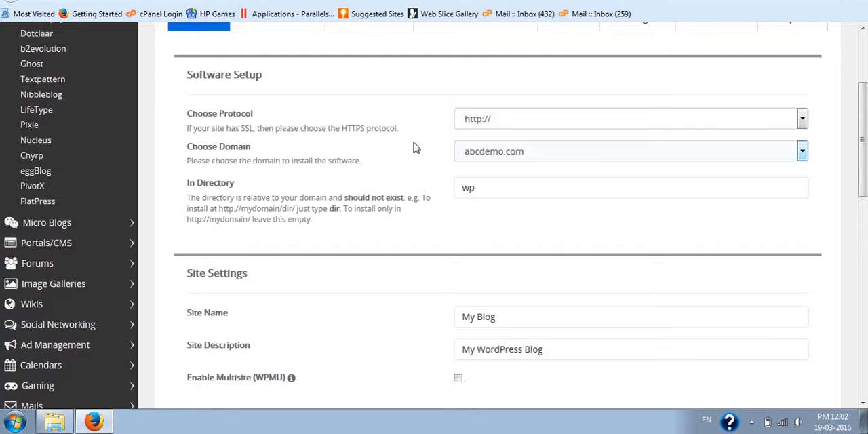
pyautogui.click(802, 150)
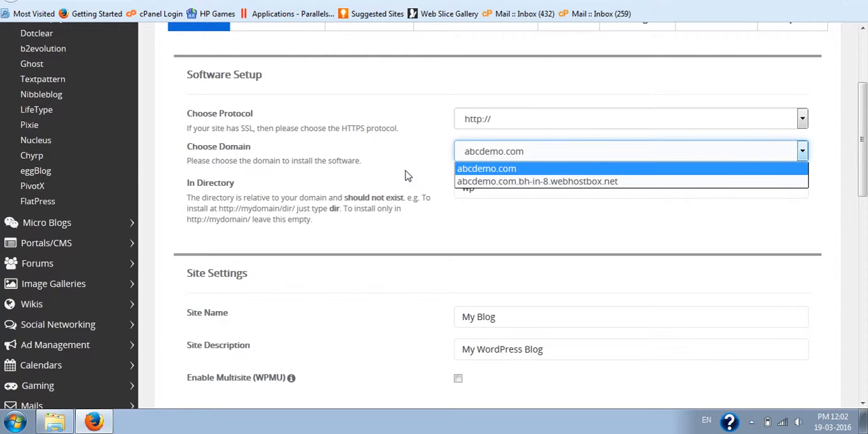
pyautogui.click(487, 168)
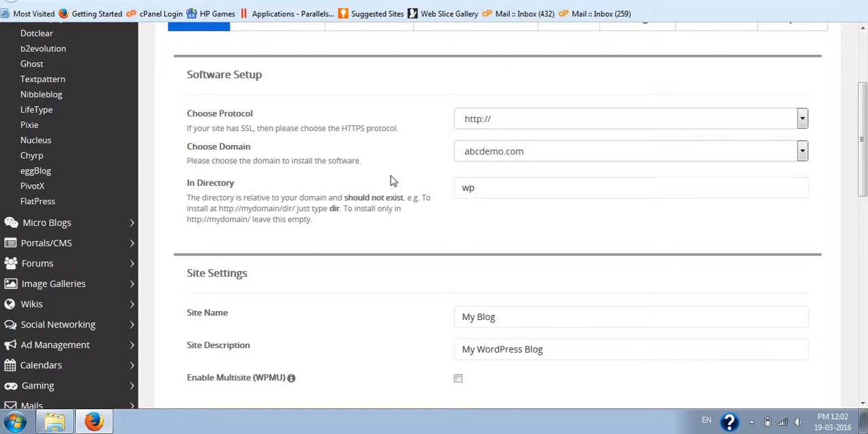
# - Clear the 'wp' In Directory value so WordPress installs at the domain root
pyautogui.doubleClick(469, 187)
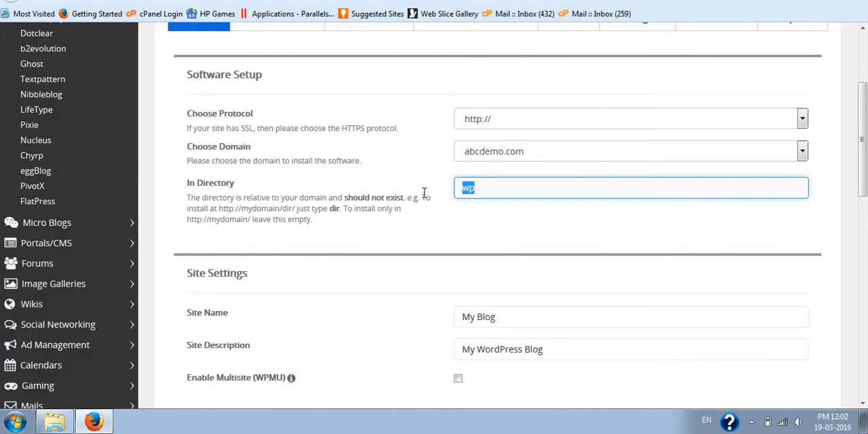
pyautogui.press('Delete')
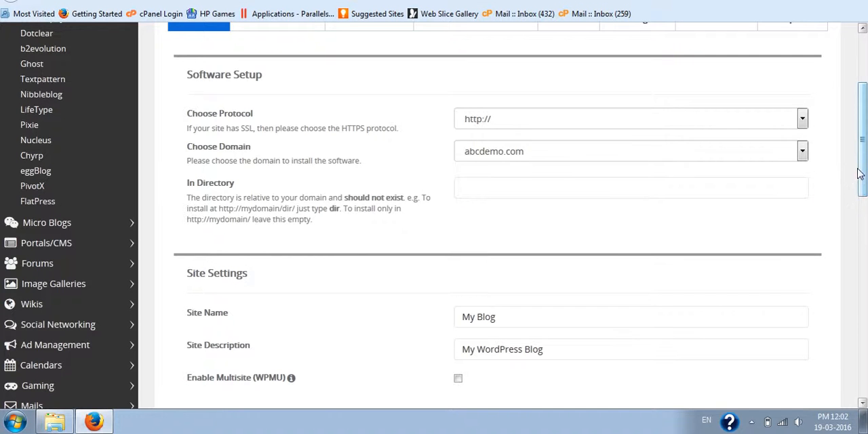
pyautogui.scroll(-3)
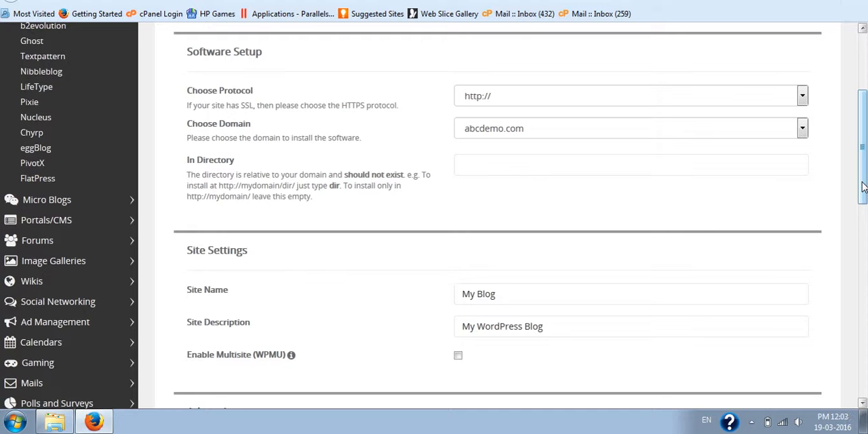
pyautogui.scroll(-3)
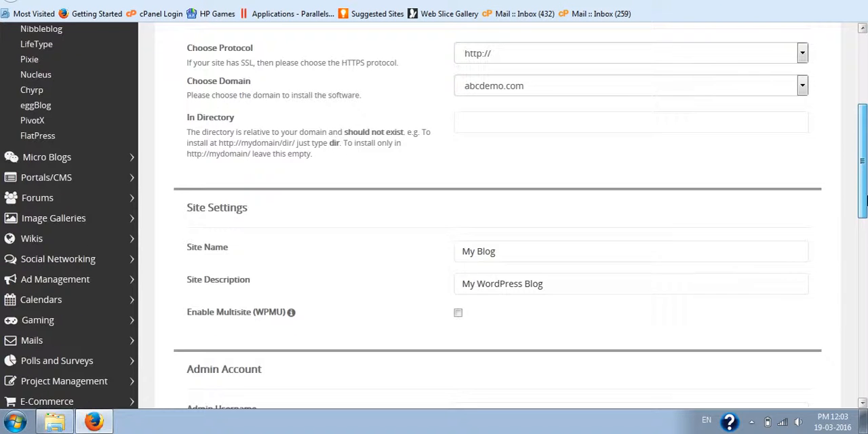
pyautogui.scroll(-3)
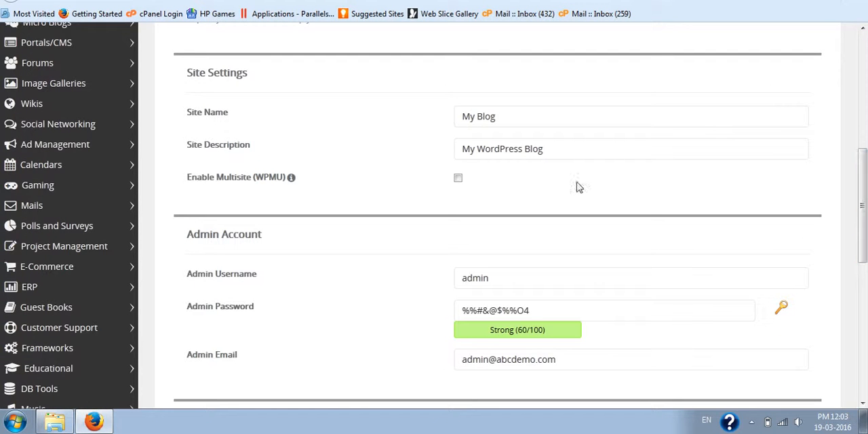
pyautogui.moveTo(803, 188)
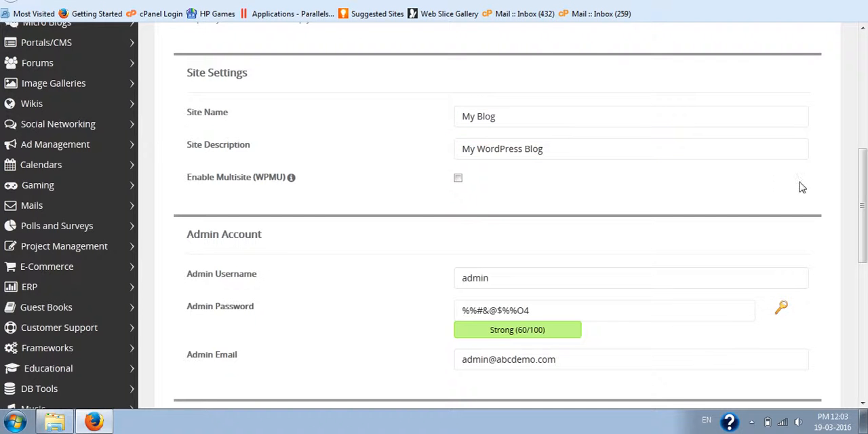
pyautogui.scroll(-3)
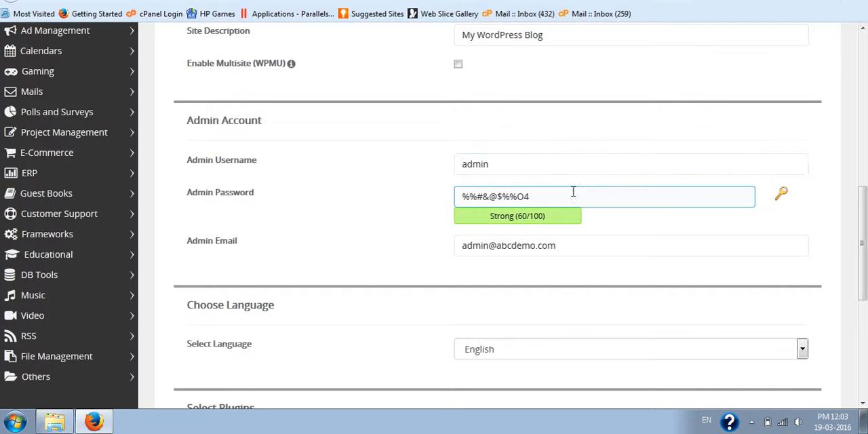
pyautogui.scroll(-3)
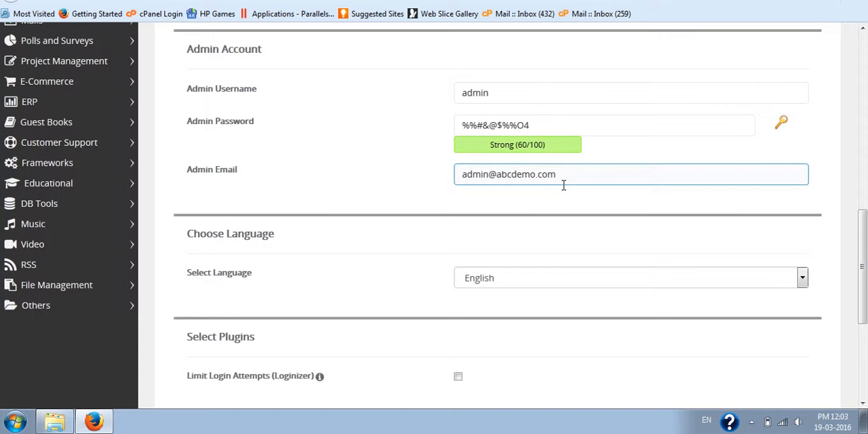
pyautogui.scroll(-3)
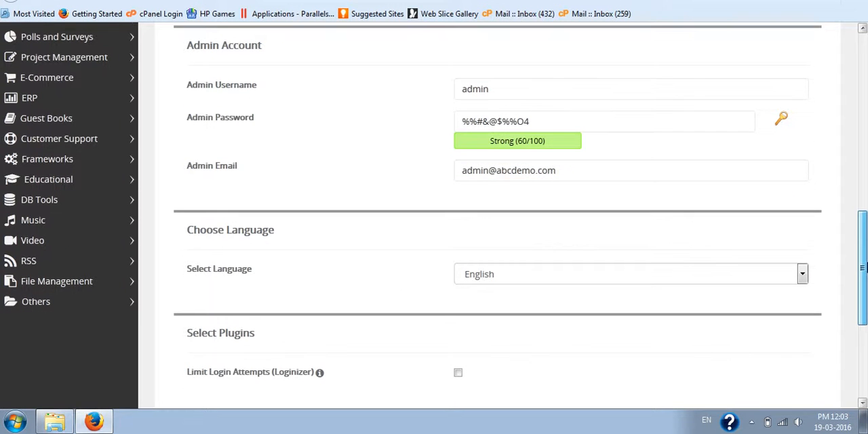
pyautogui.scroll(-3)
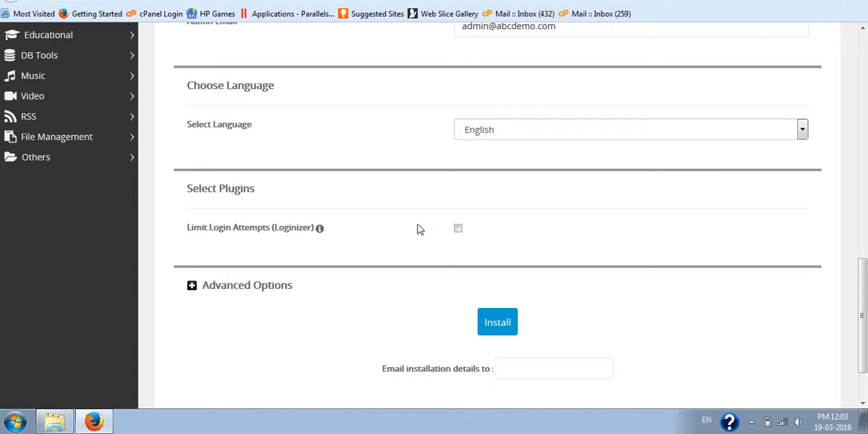
pyautogui.scroll(-3)
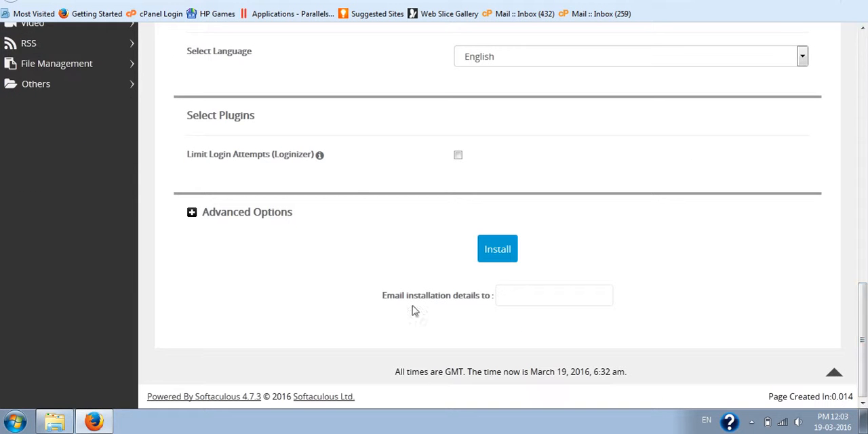
pyautogui.moveTo(192, 214)
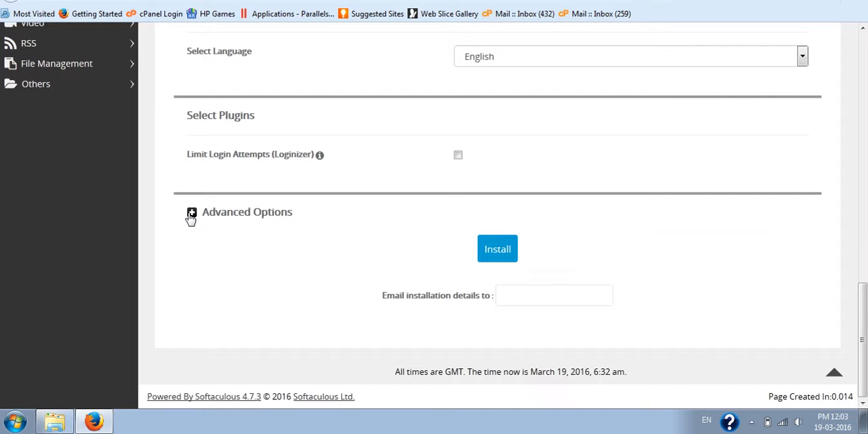
# - Review Advanced Options: database wp663, prefix wpx7_, automated backups left at Don't backup
pyautogui.click(192, 212)
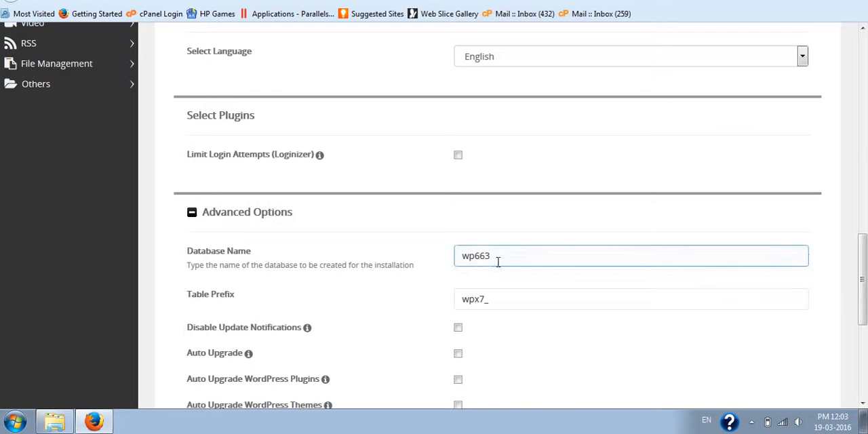
pyautogui.scroll(-3)
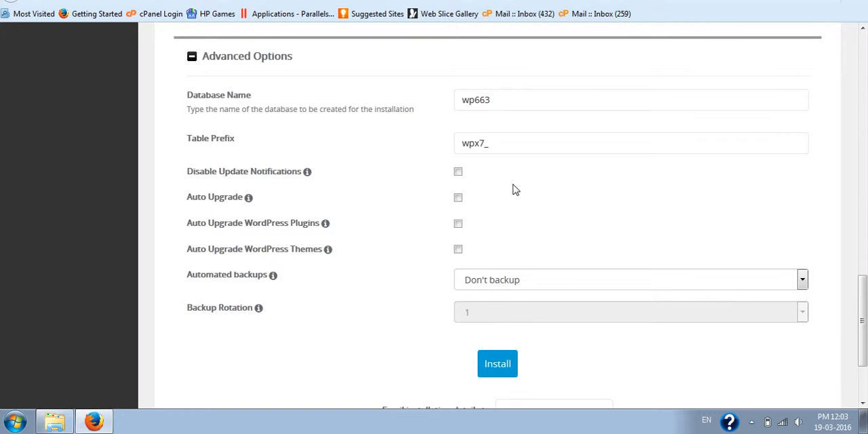
pyautogui.click(631, 280)
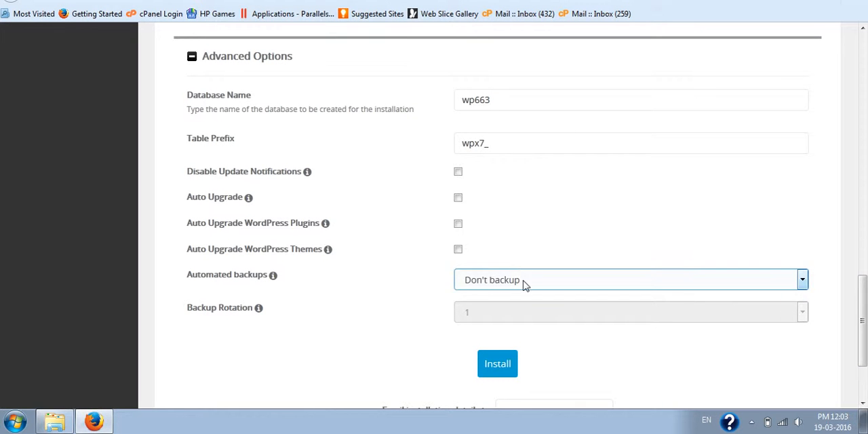
pyautogui.moveTo(768, 285)
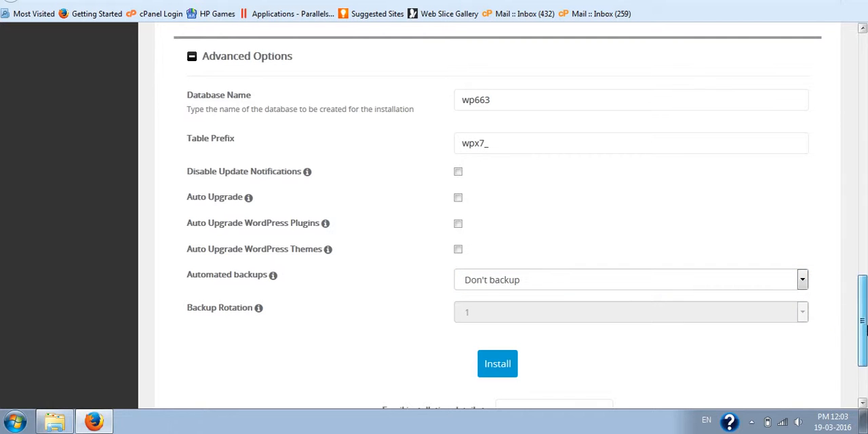
pyautogui.moveTo(506, 369)
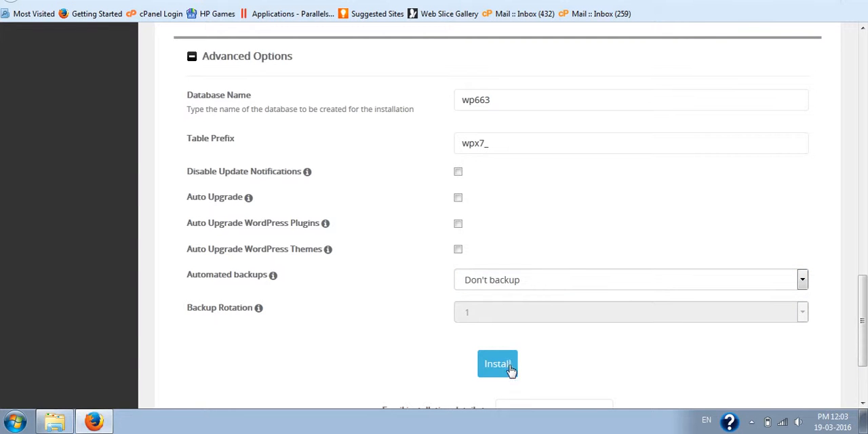
pyautogui.moveTo(606, 360)
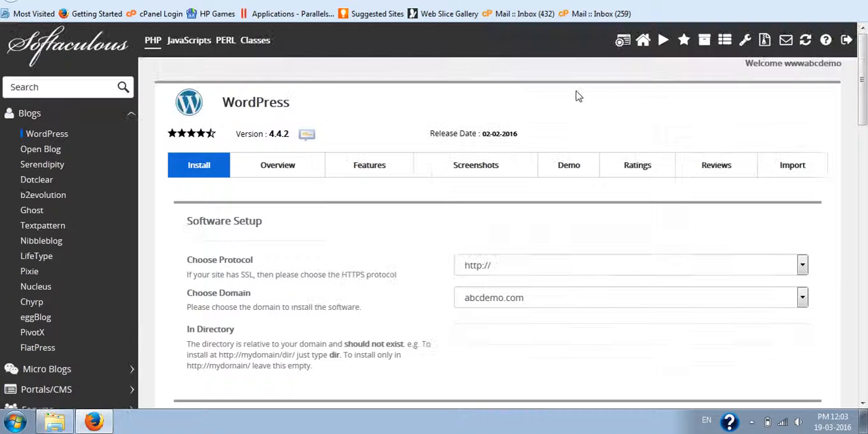
pyautogui.moveTo(622, 39)
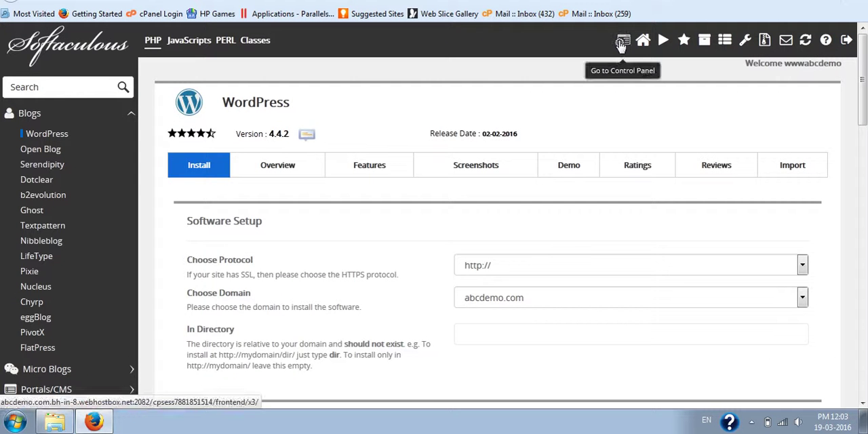
# - Return to the cPanel home and relaunch Softaculous from Software and Services
pyautogui.click(621, 39)
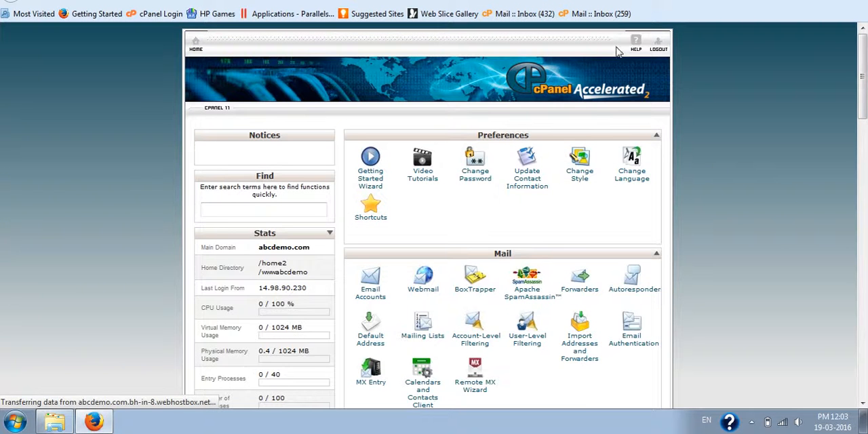
pyautogui.scroll(-3)
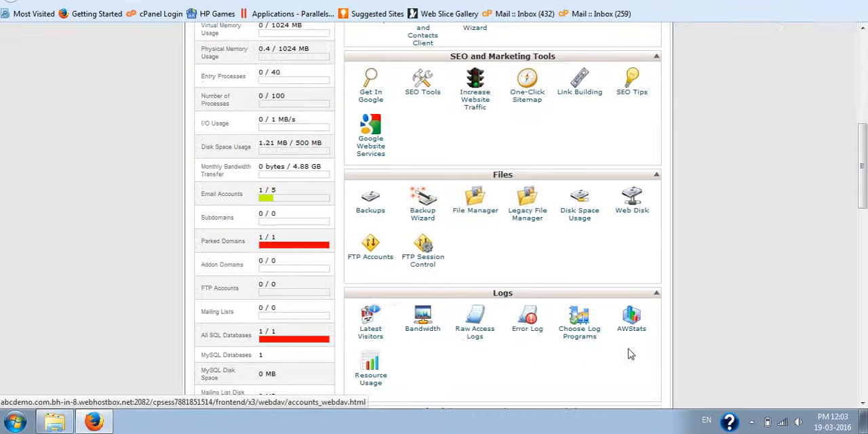
pyautogui.scroll(-3)
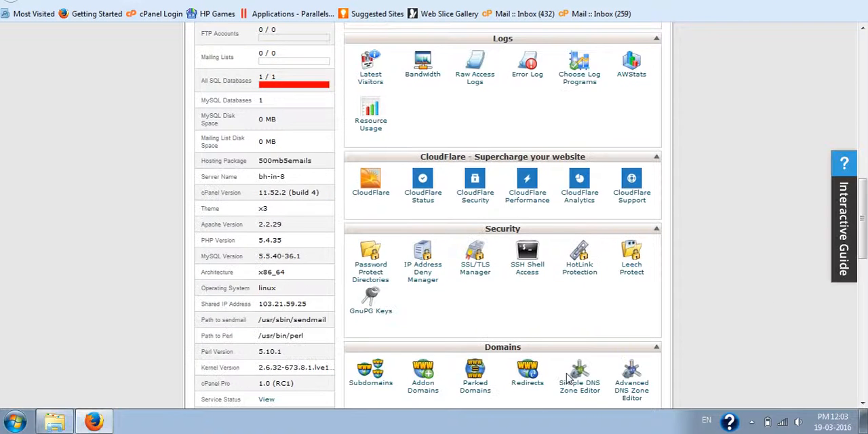
pyautogui.scroll(-3)
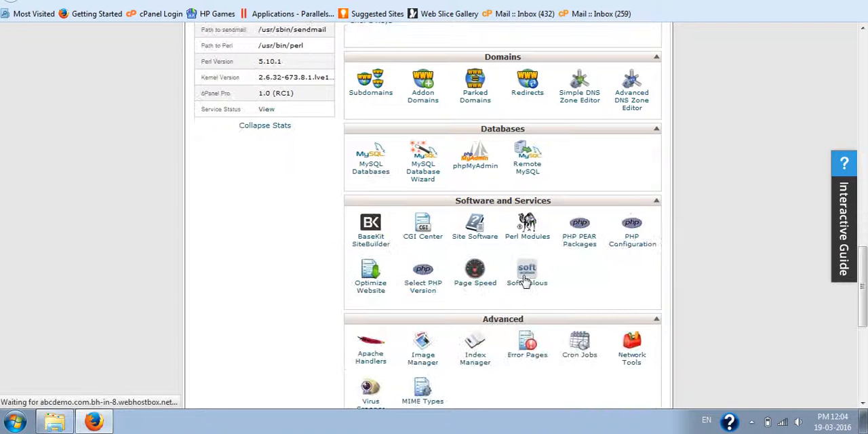
pyautogui.click(526, 269)
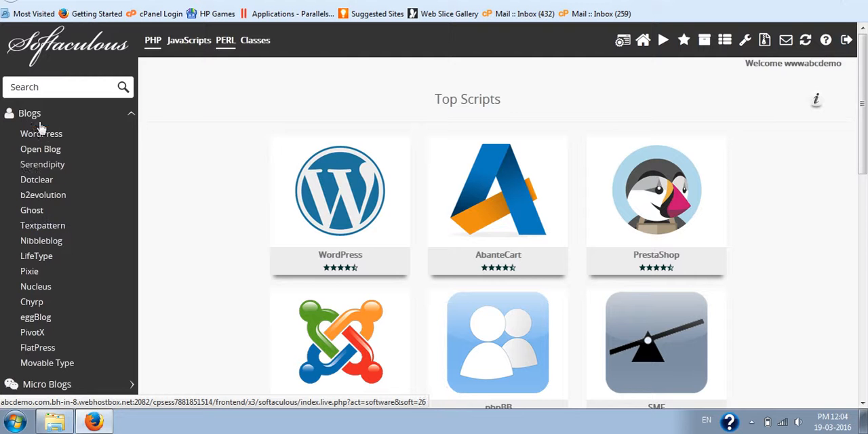
# - Scroll the Softaculous sidebar down toward the E-Commerce category
pyautogui.scroll(-3)
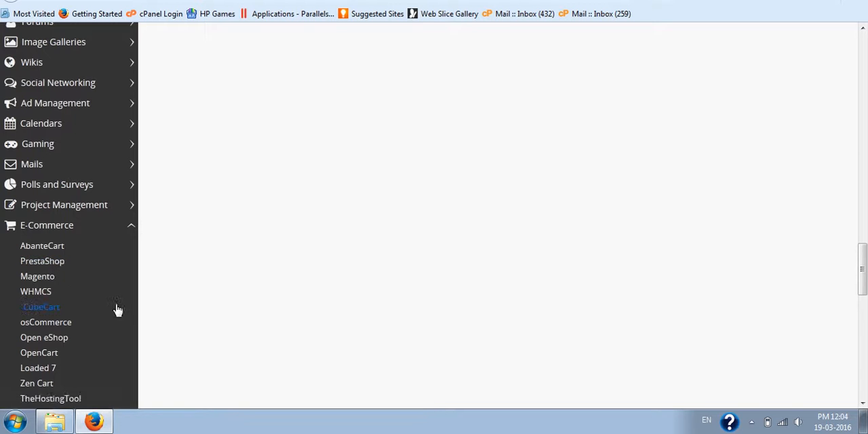
pyautogui.scroll(-3)
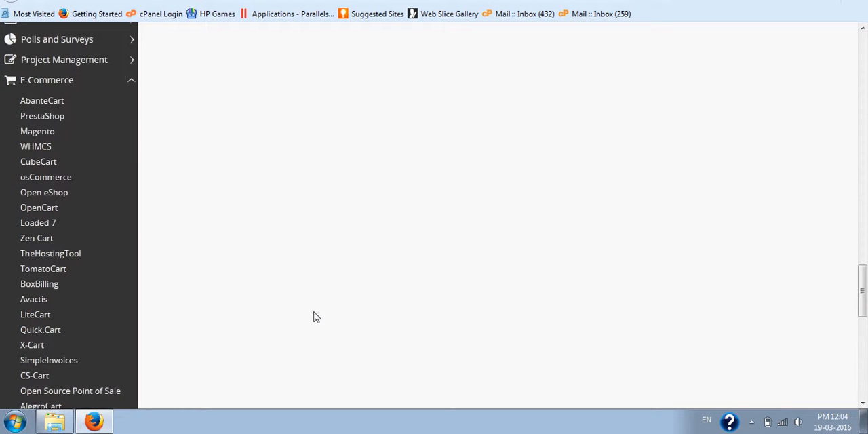
pyautogui.moveTo(225, 219)
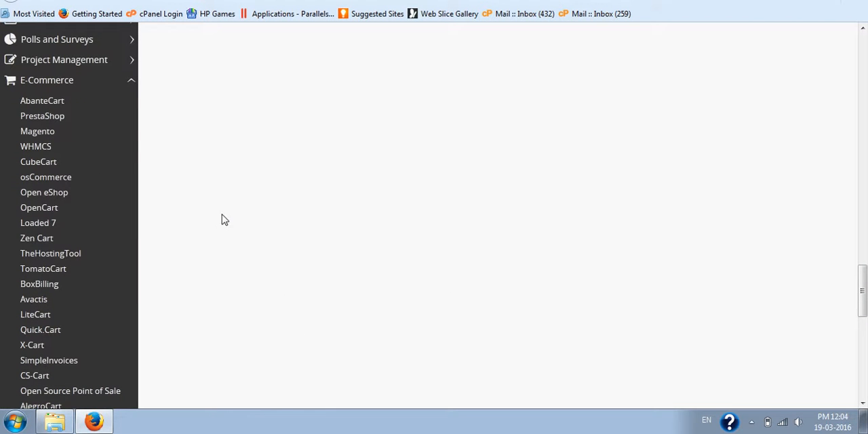